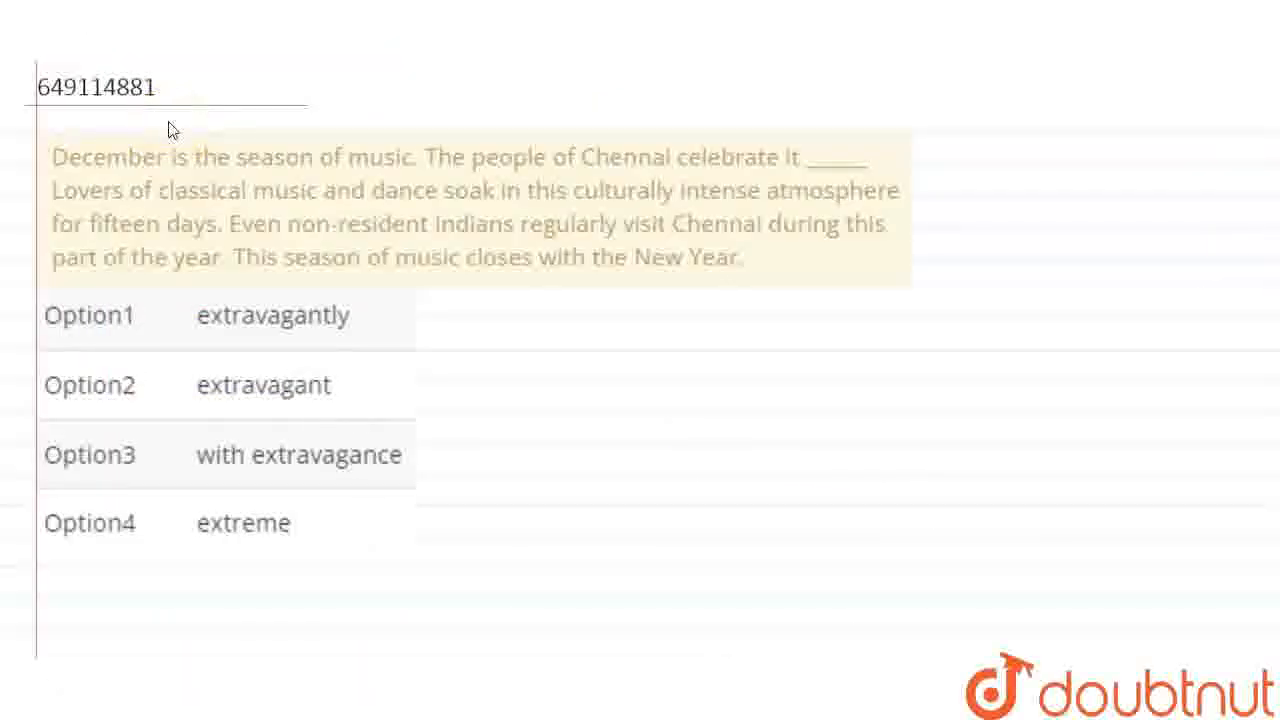
# Step: Highlight the passage and four options in yellow, writing the Hindi meaning beside 'extravagant'
pyautogui.doubleClick(108, 157)
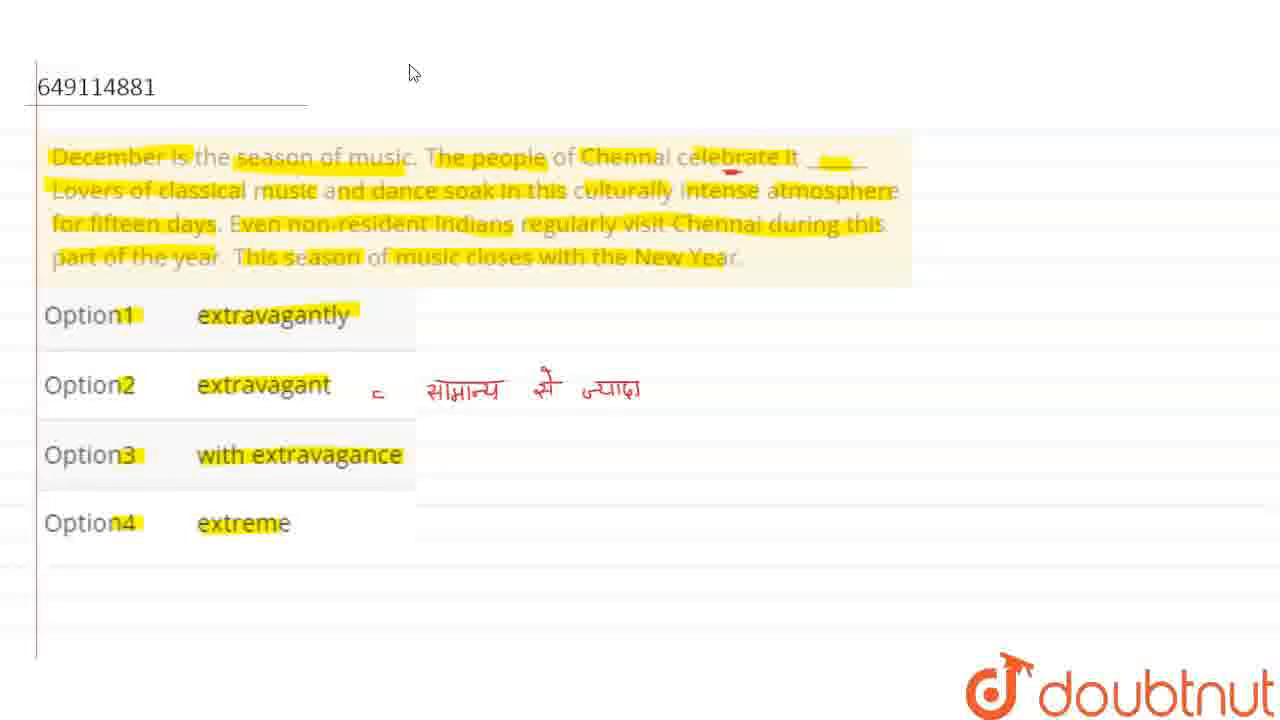
pyautogui.moveTo(410, 74)
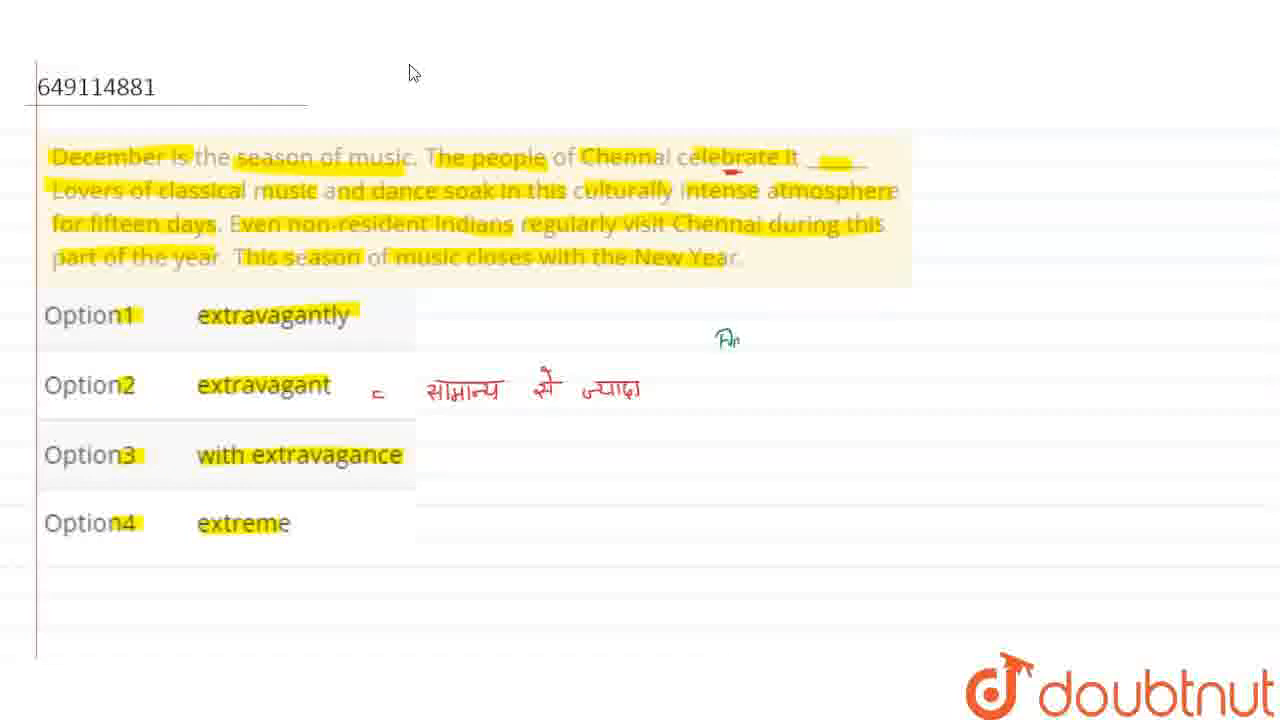
# Step: Write the green note 'Adverb → (-ly)' to the right of the option list
pyautogui.write('Adverb')
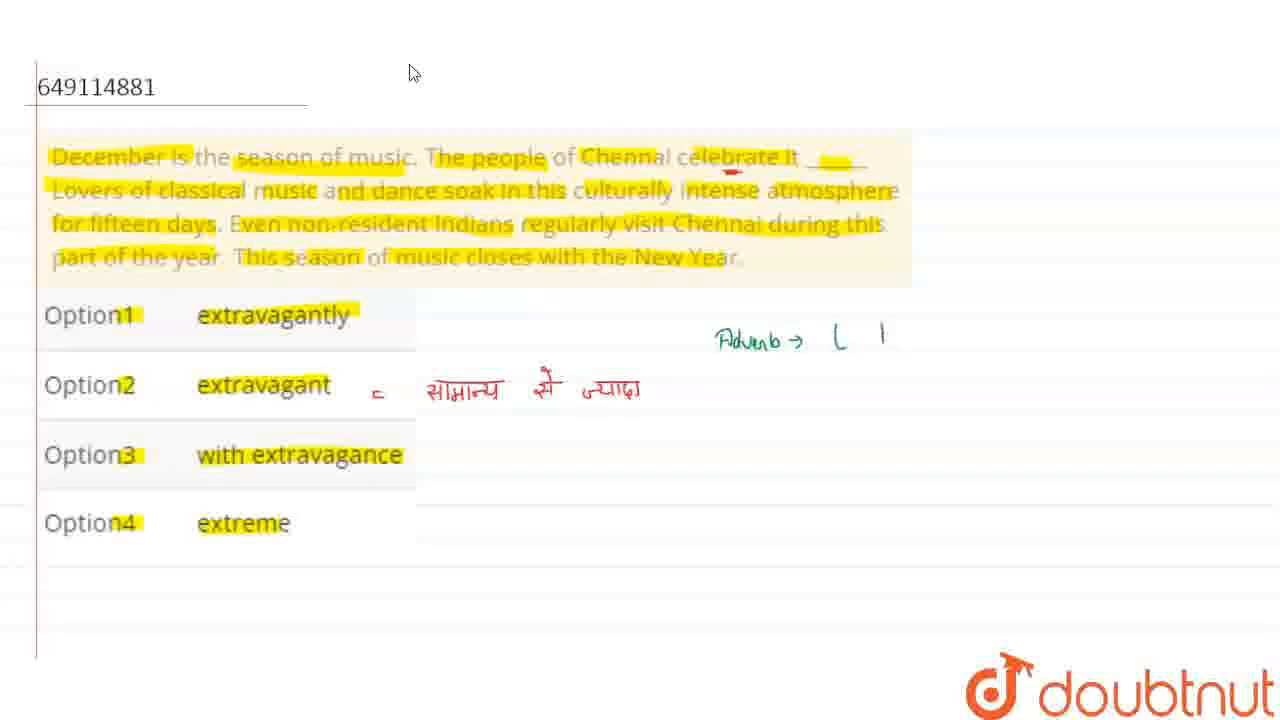
pyautogui.write('(-ly)')
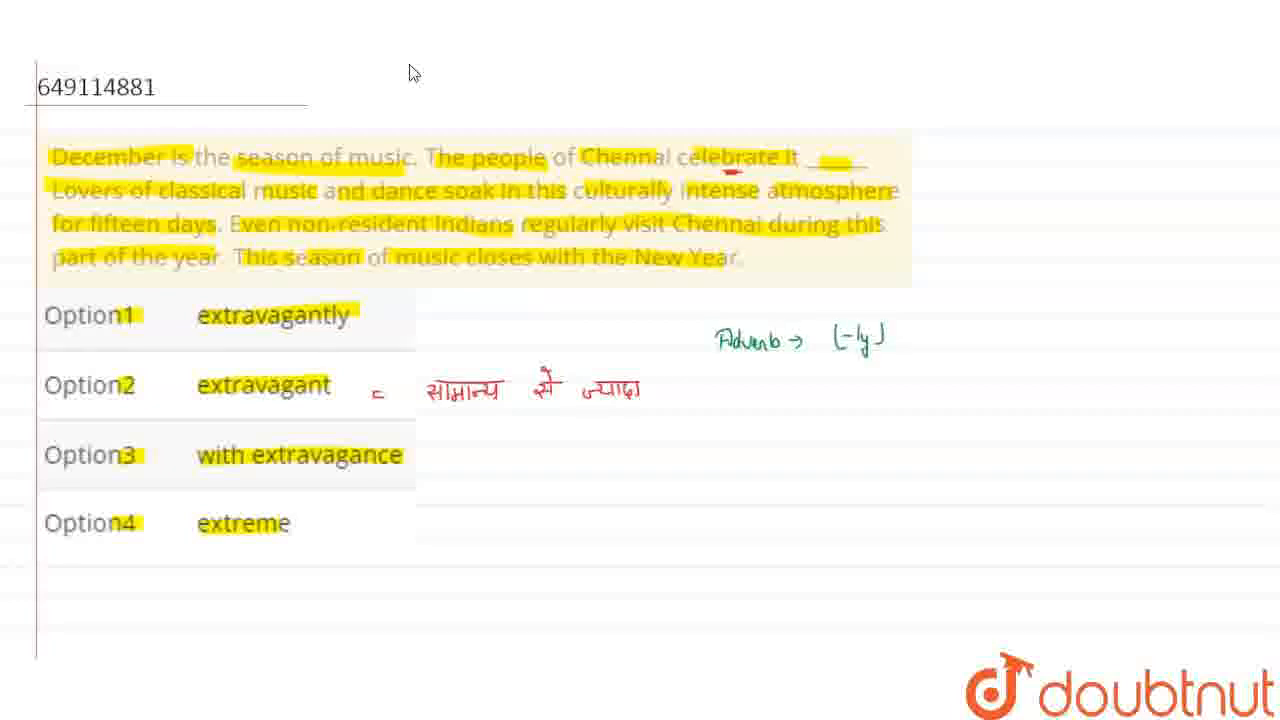